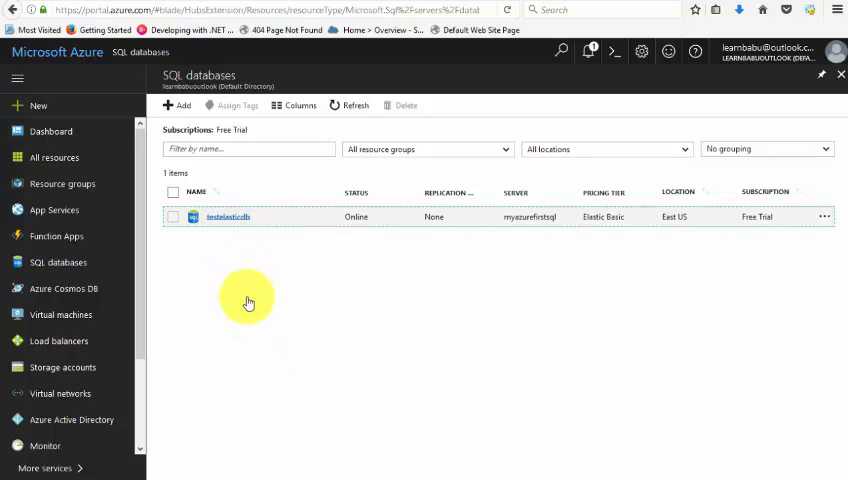
Open the testelasticdb SQL database and show its Alert rules page under Monitoring.
left_click(228, 216)
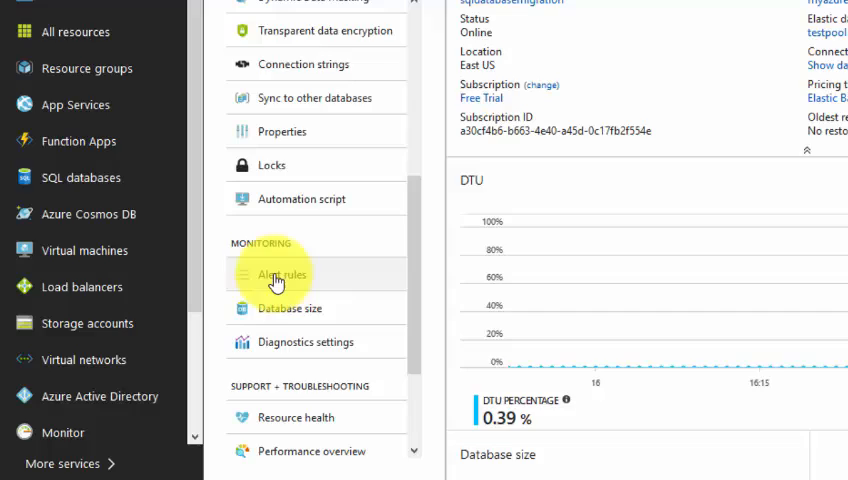
left_click(278, 275)
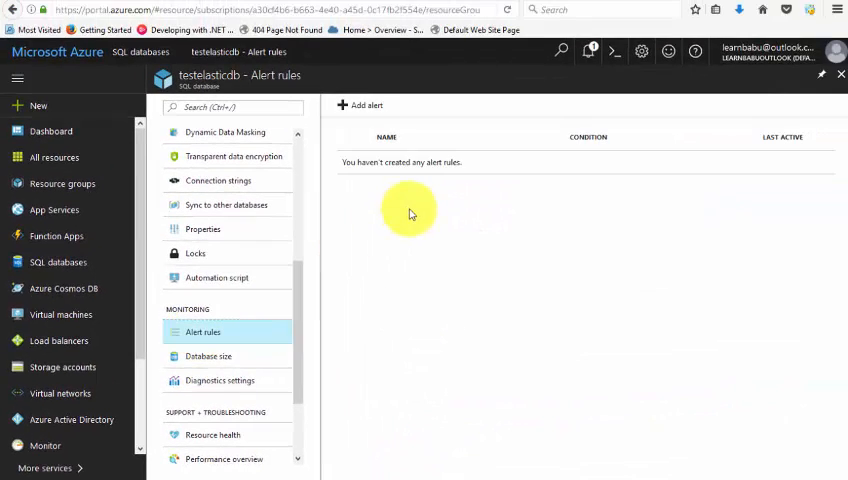
mouse_move(410, 128)
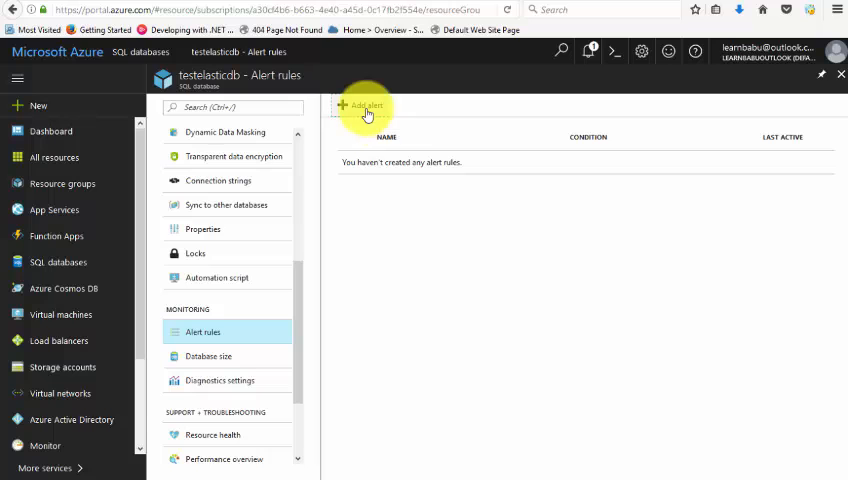
Start a new alert rule with name and description 'sql alert'.
left_click(363, 107)
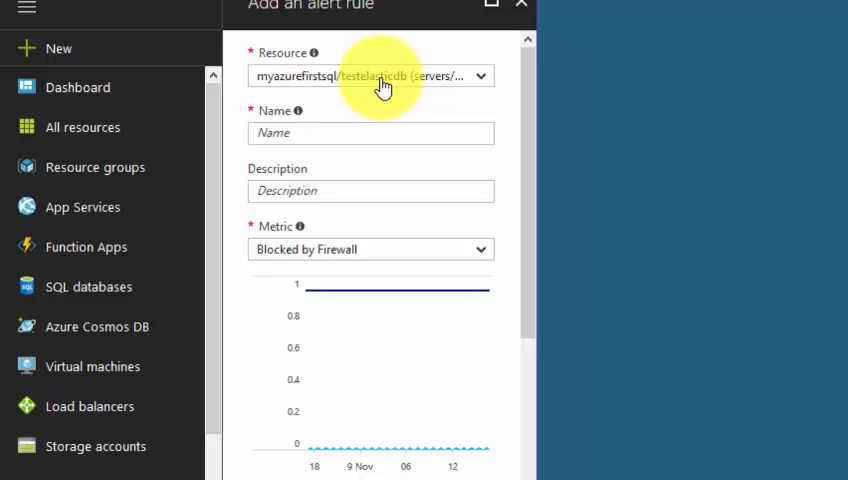
left_click(370, 133)
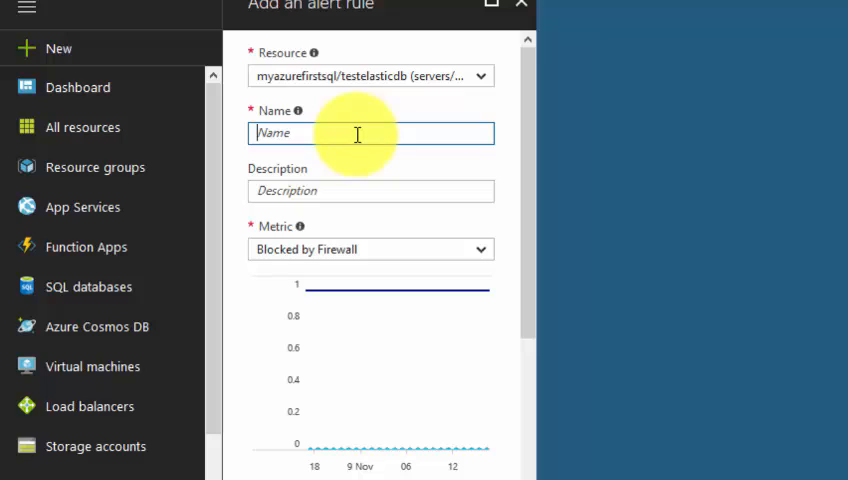
type("sql a")
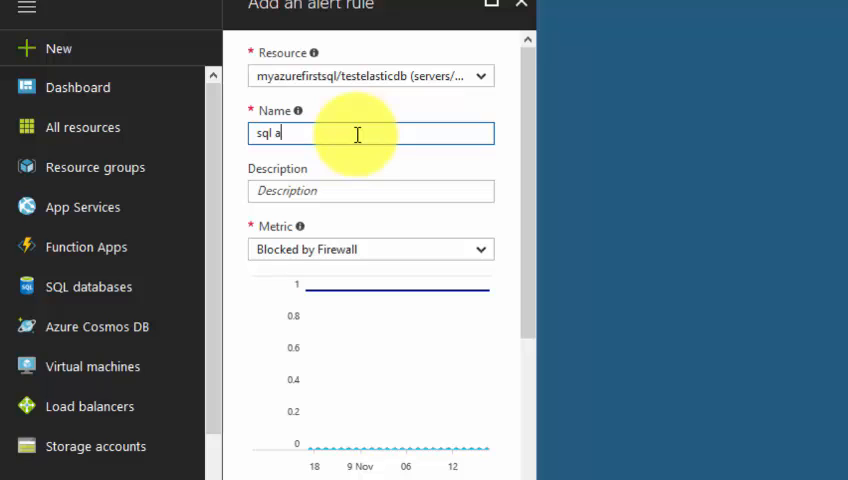
type("lert")
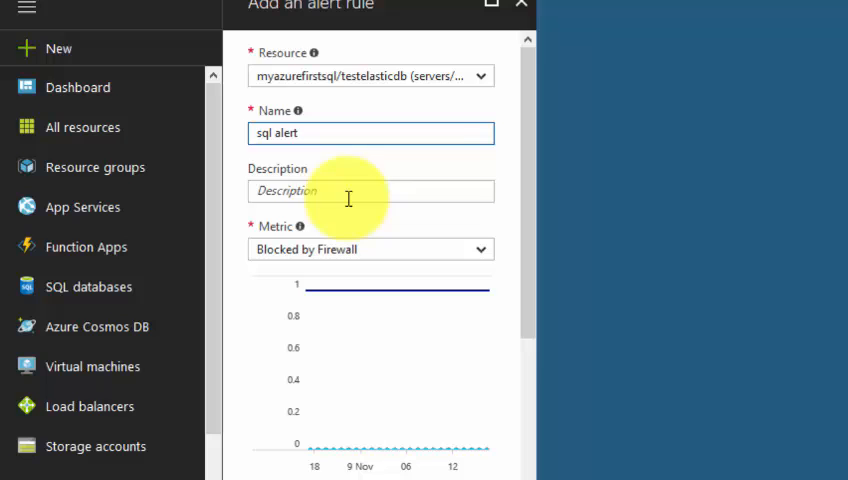
type("sql alert")
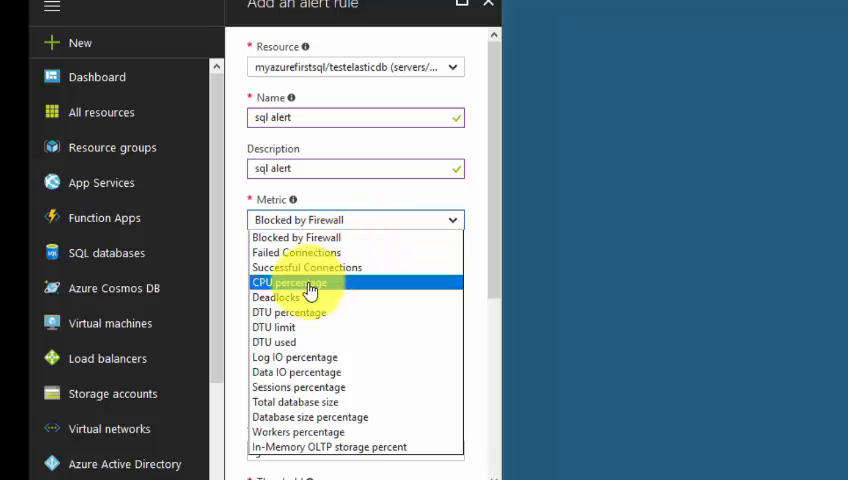
mouse_move(290, 297)
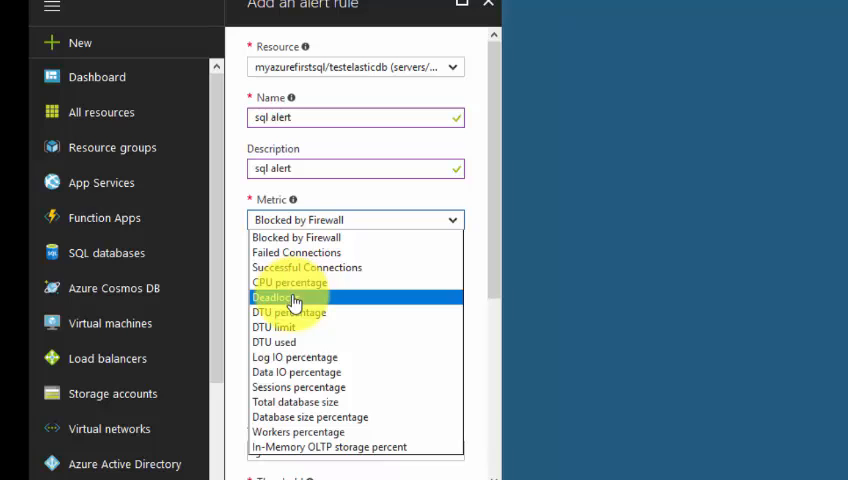
mouse_move(284, 327)
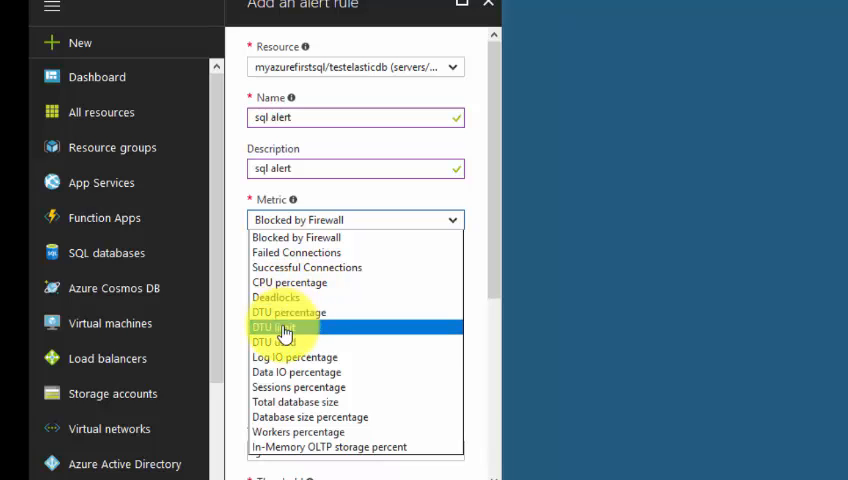
mouse_move(294, 357)
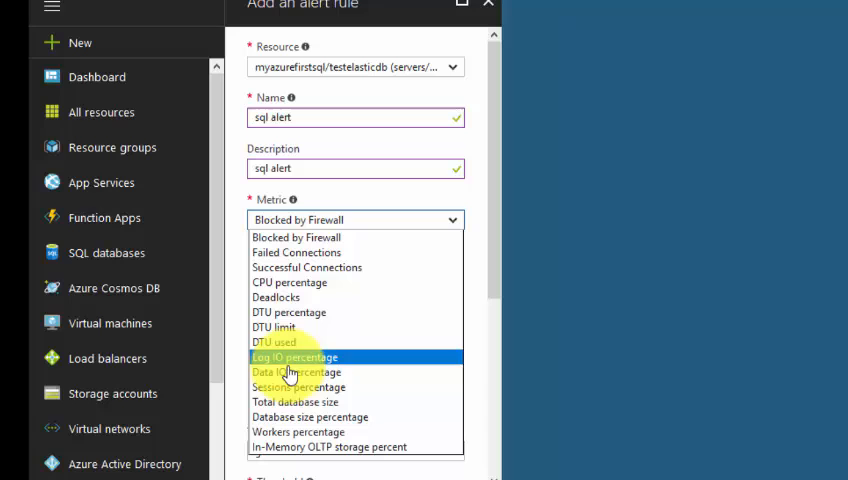
mouse_move(297, 387)
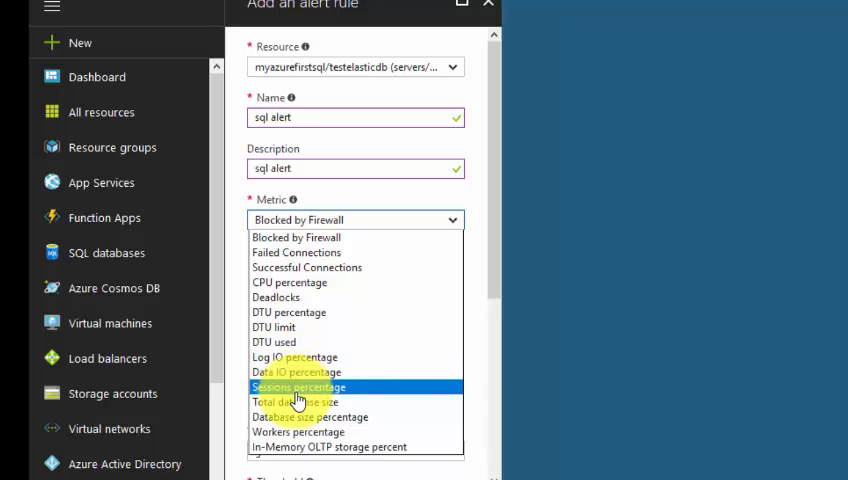
mouse_move(310, 417)
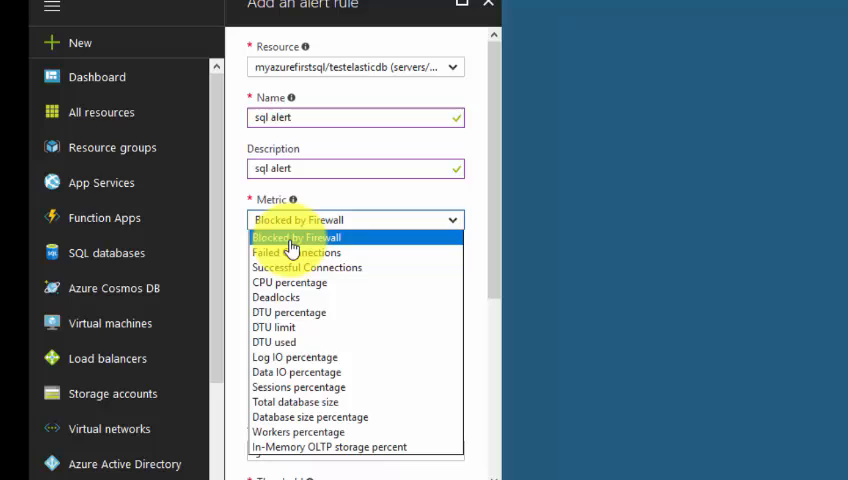
mouse_move(296, 252)
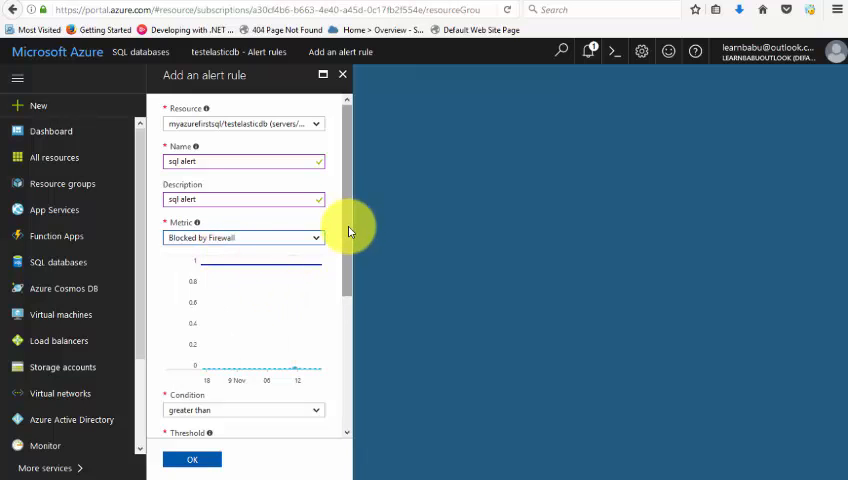
Set the rule to trigger when greater than 3 over the last 5 minutes.
scroll("down", 3)
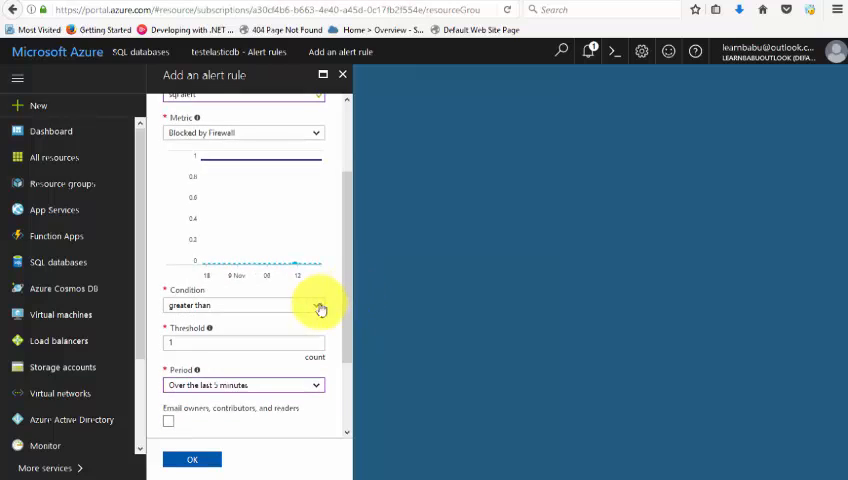
left_click(243, 305)
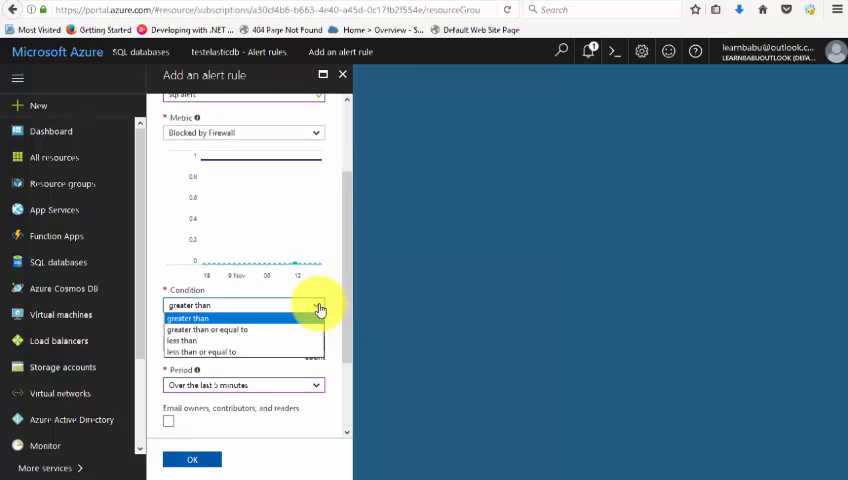
left_click(189, 318)
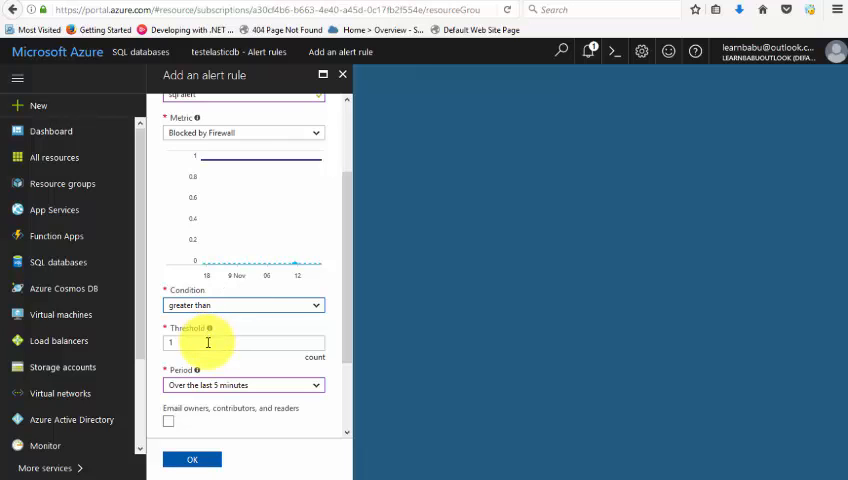
left_click(243, 342)
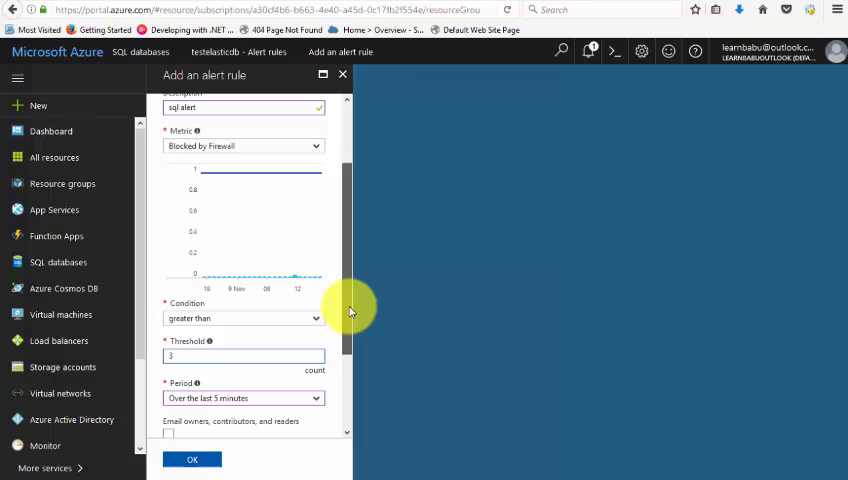
scroll("down", 3)
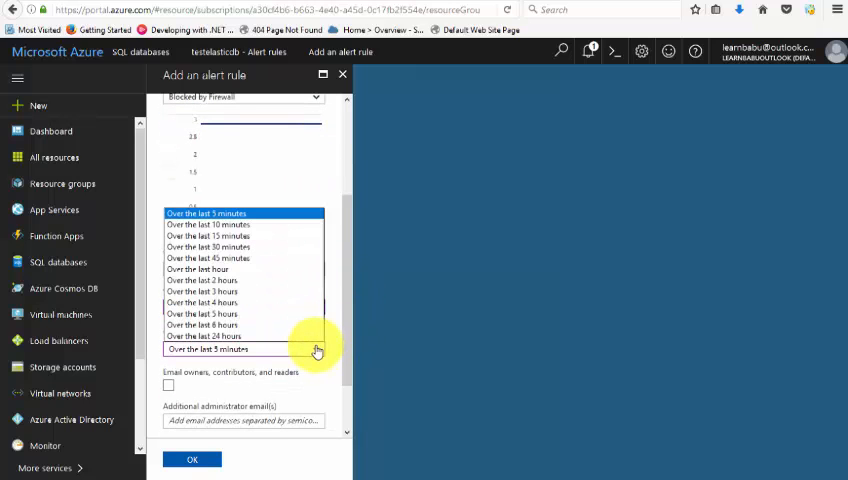
left_click(205, 213)
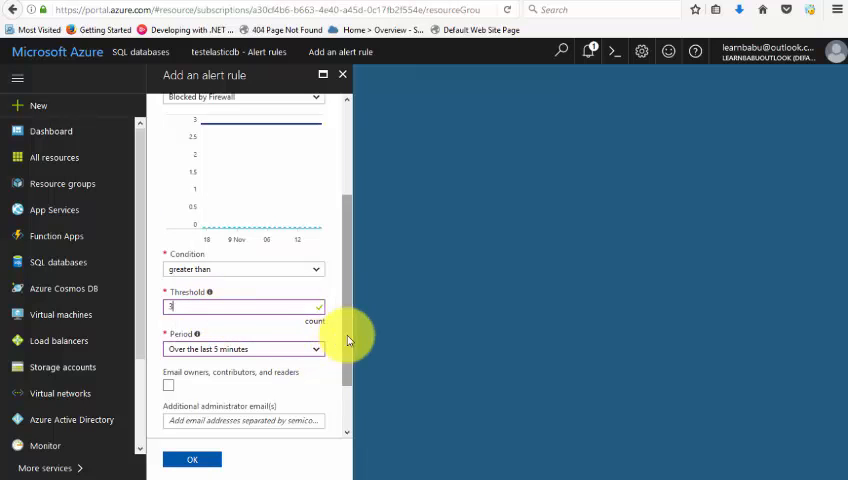
scroll("down", 3)
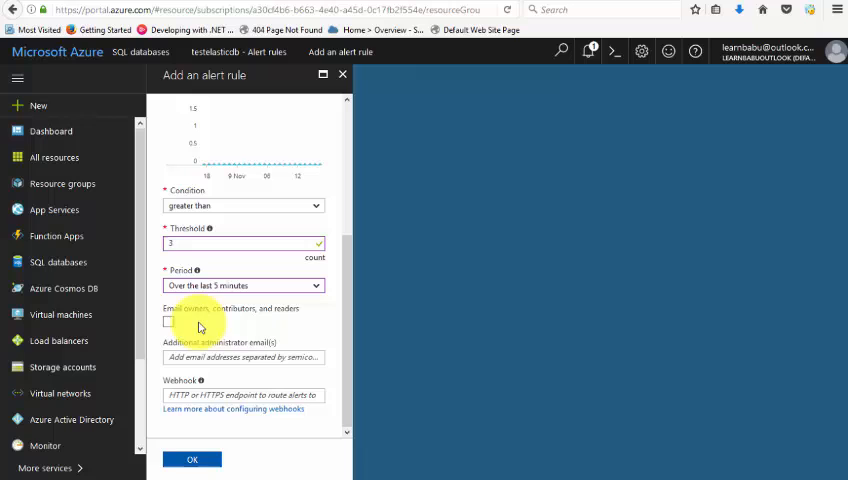
left_click(169, 322)
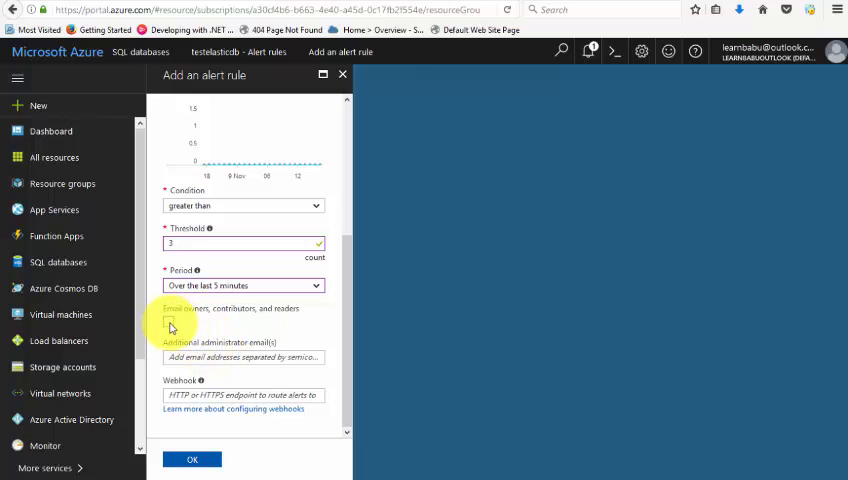
left_click(168, 321)
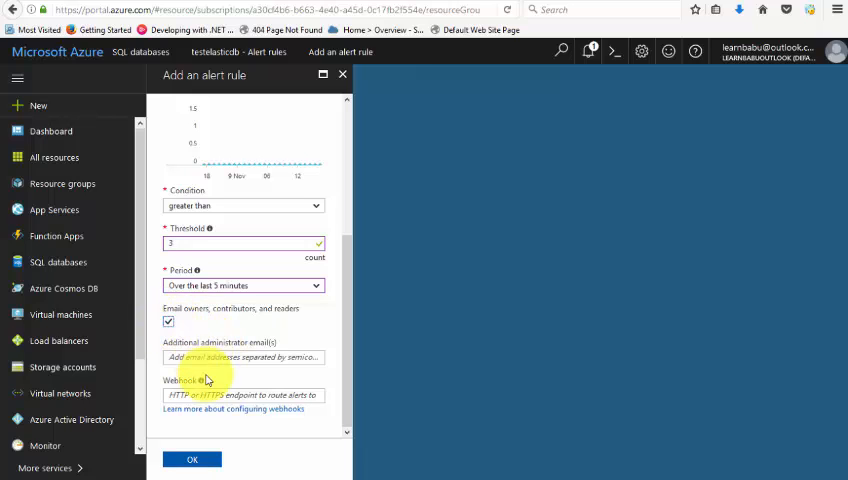
left_click(242, 357)
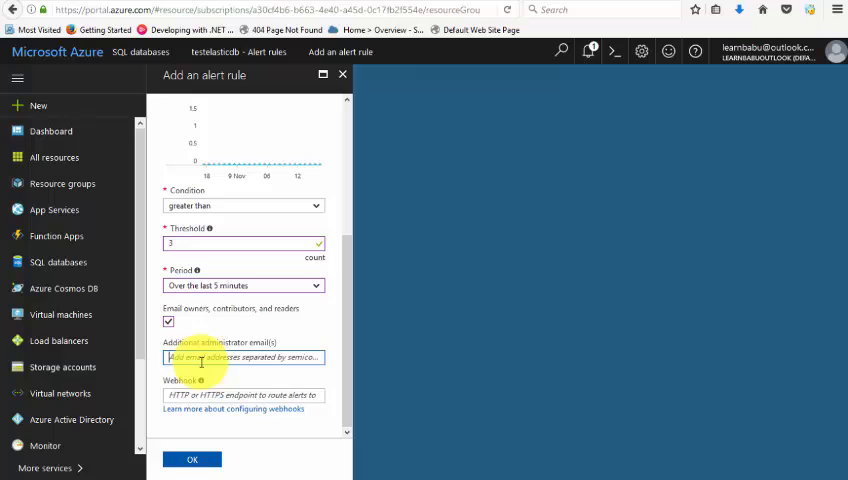
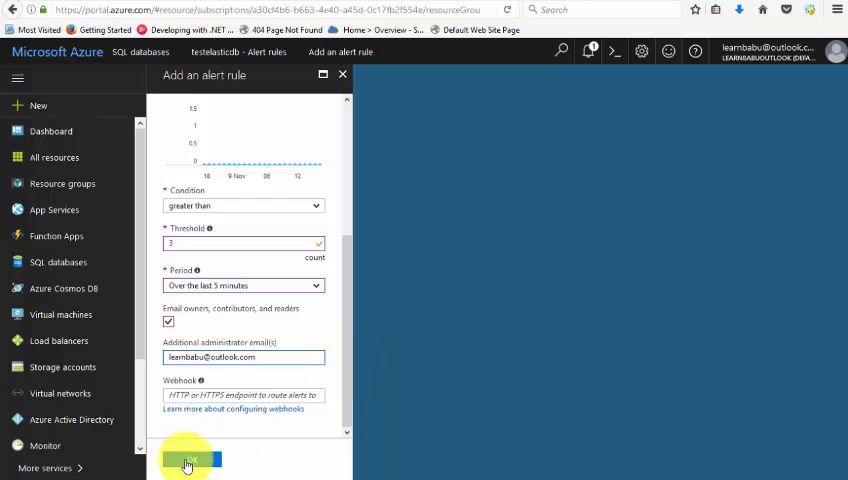
left_click(191, 459)
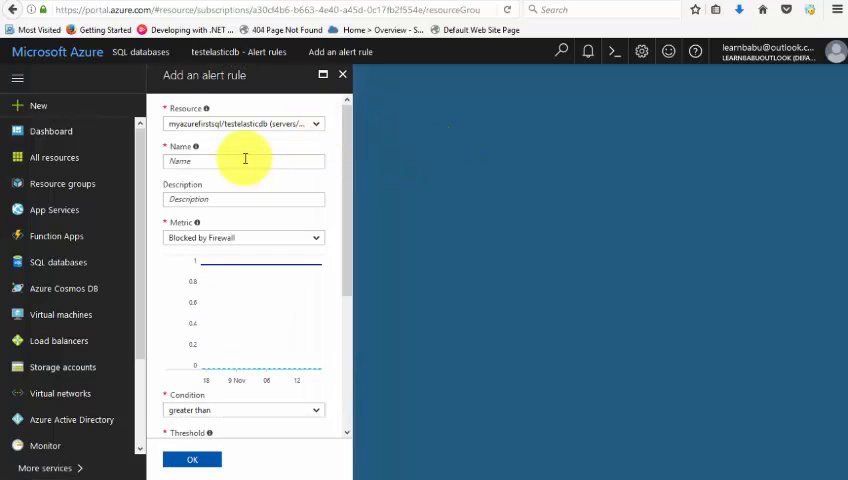
Name and describe the second rule 'sql alert 2' and pick the Failed Connections metric.
type("sql")
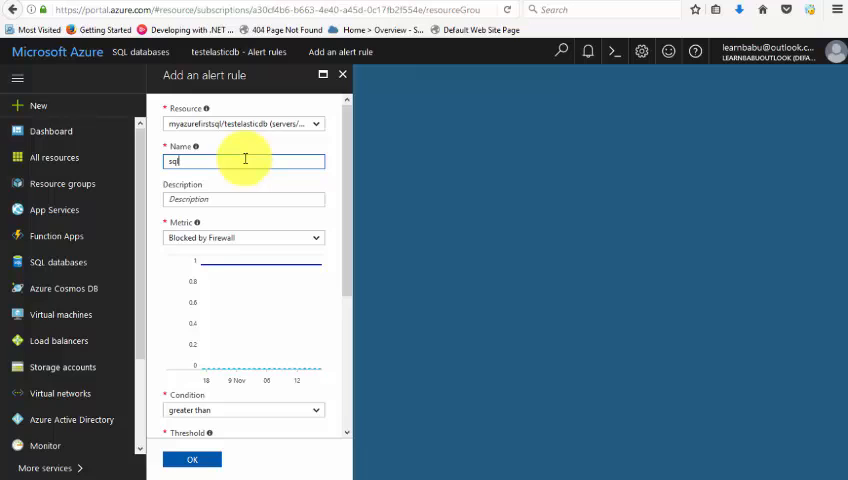
type("alert 2")
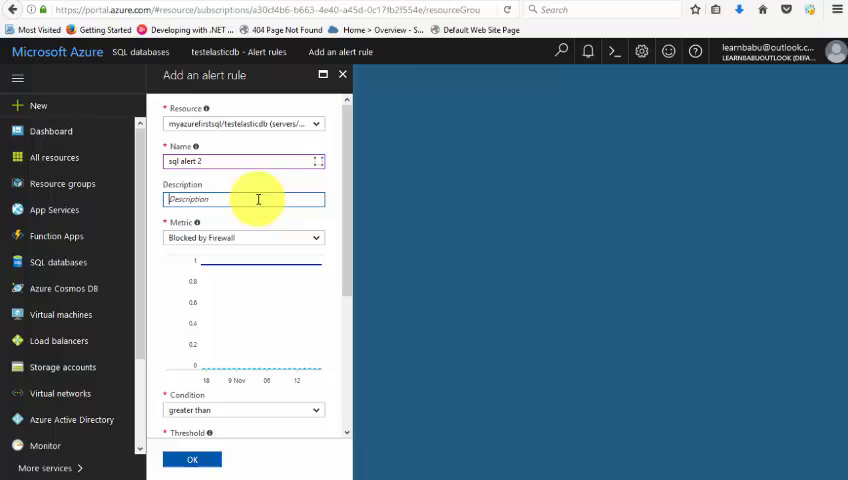
type("sql alert 2")
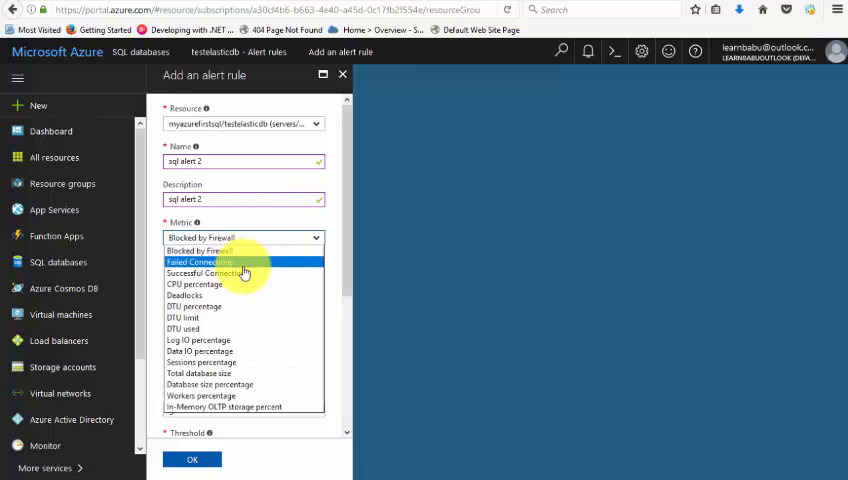
left_click(198, 262)
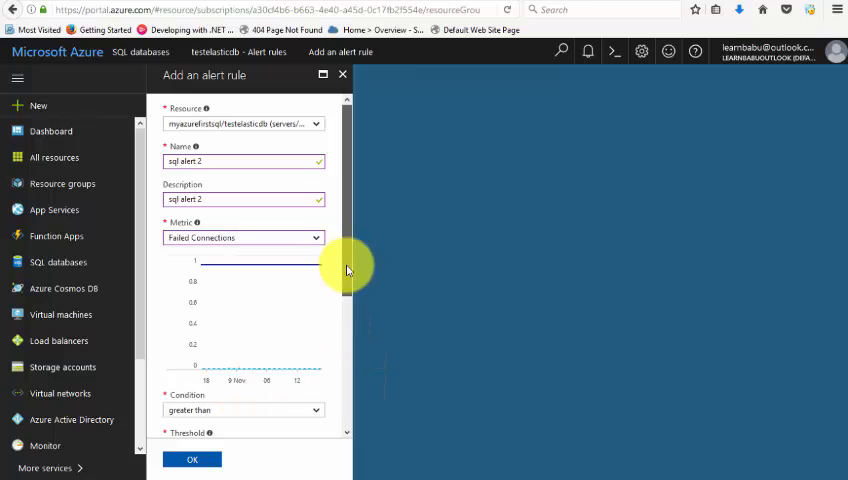
Trigger at greater than or equal to 5 over 30 minutes, email owners, and save.
scroll("down", 3)
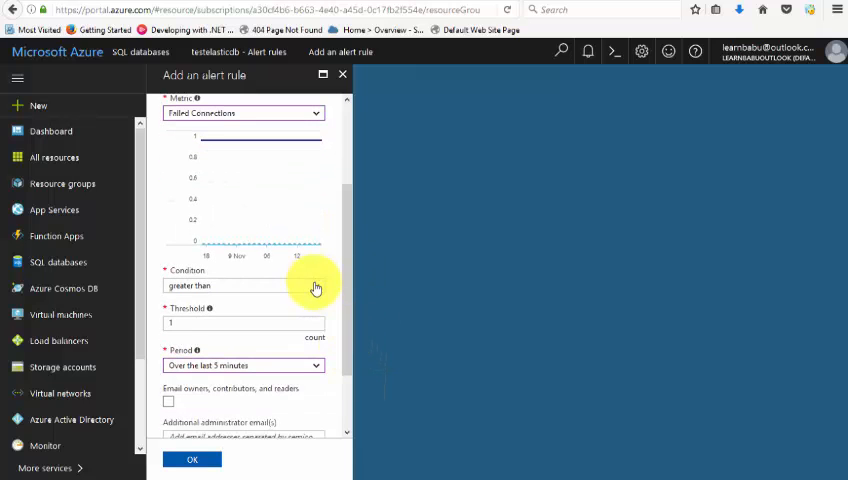
left_click(243, 285)
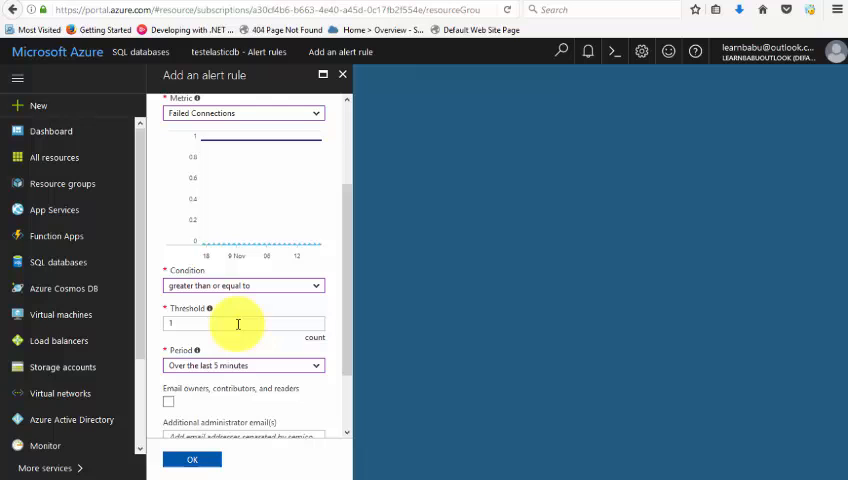
type("5")
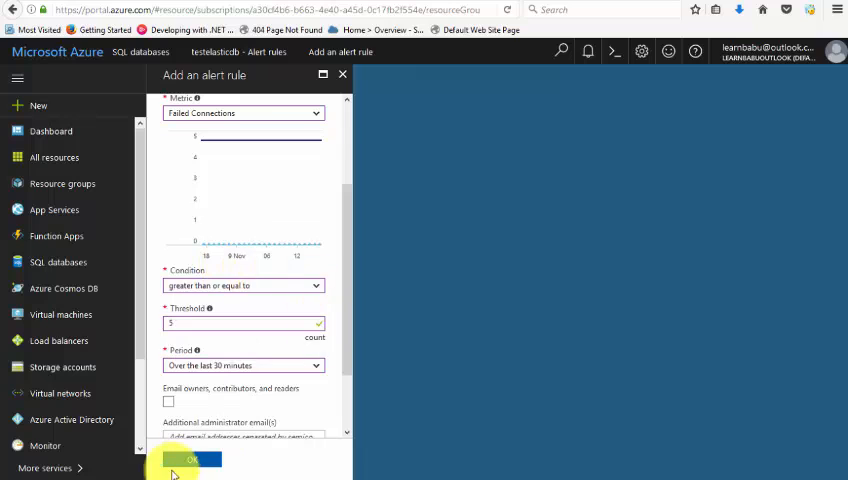
left_click(168, 401)
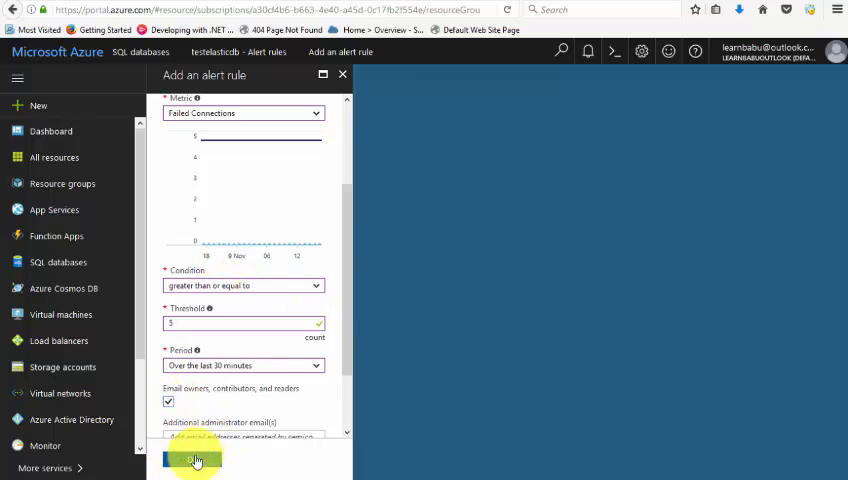
left_click(192, 458)
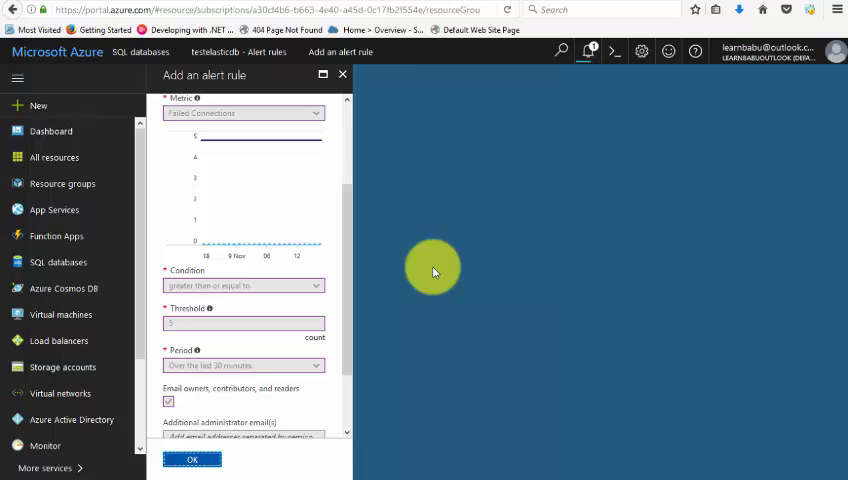
left_click(192, 459)
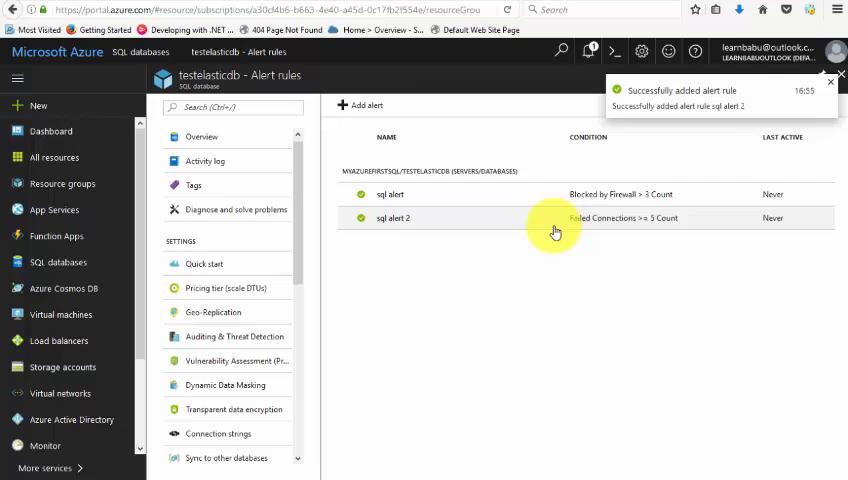